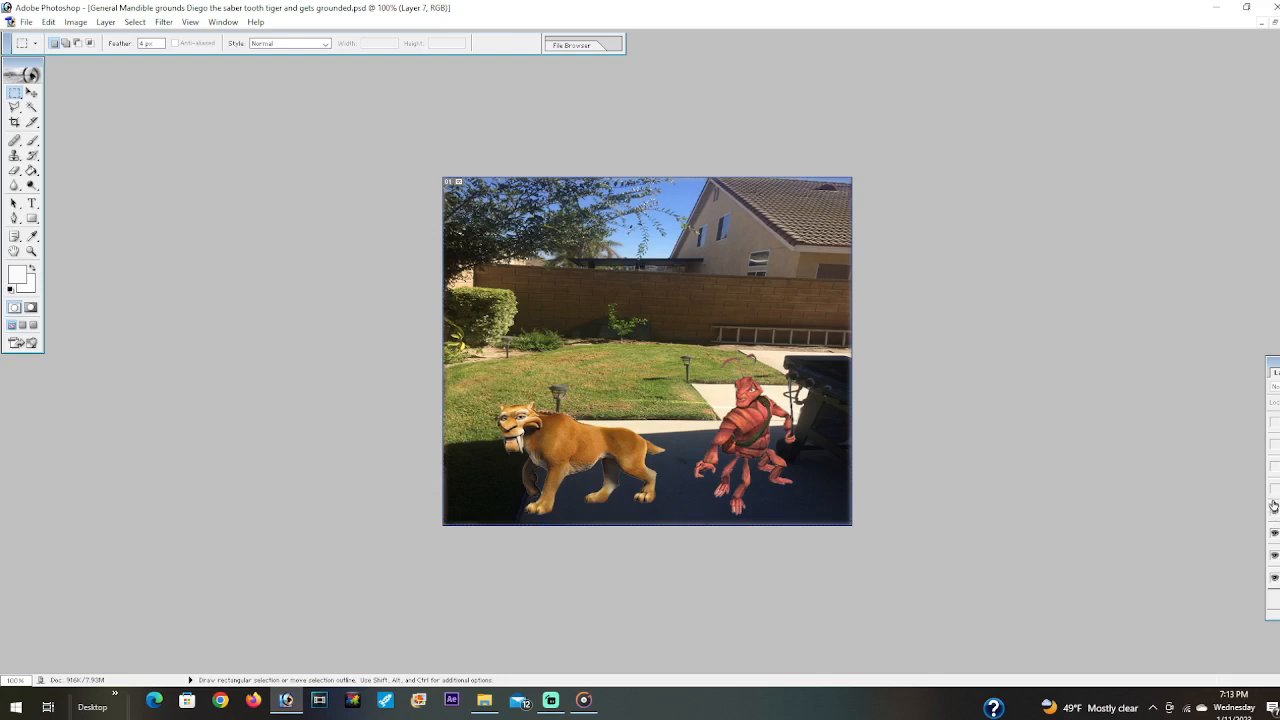
{"action": "mouse_move", "coordinate": [1274, 490]}
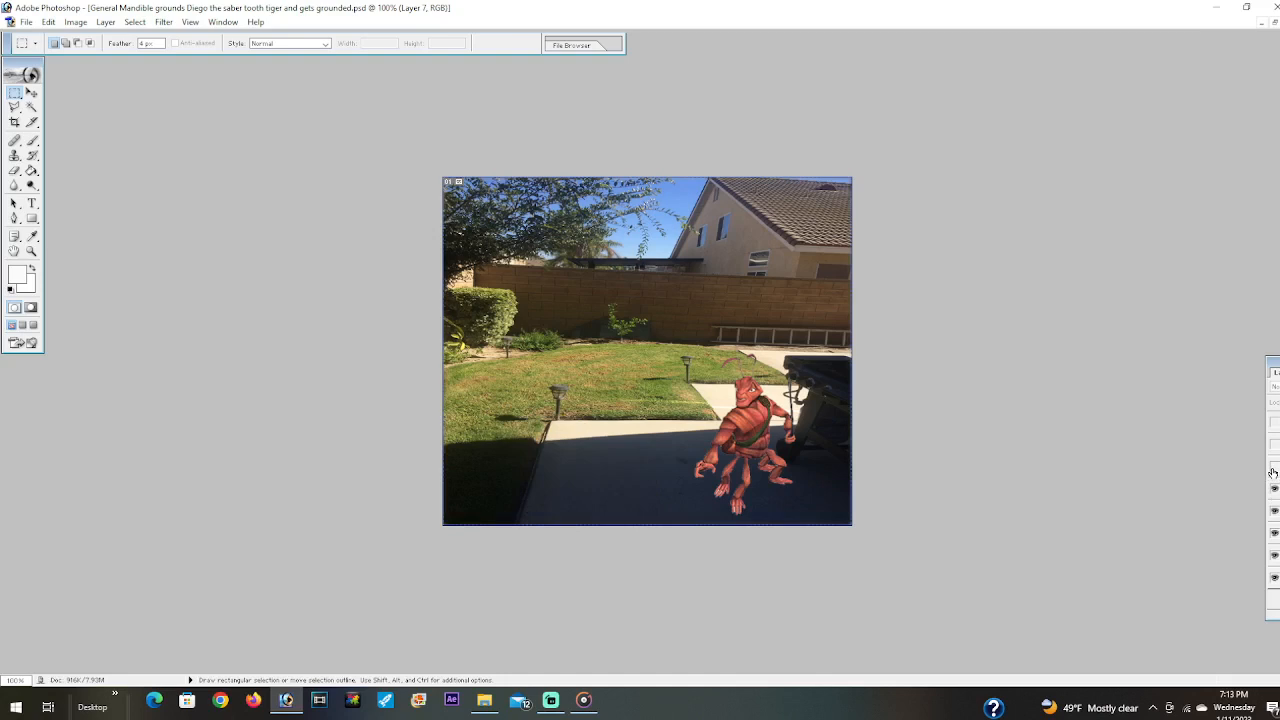
{"action": "mouse_move", "coordinate": [1274, 472]}
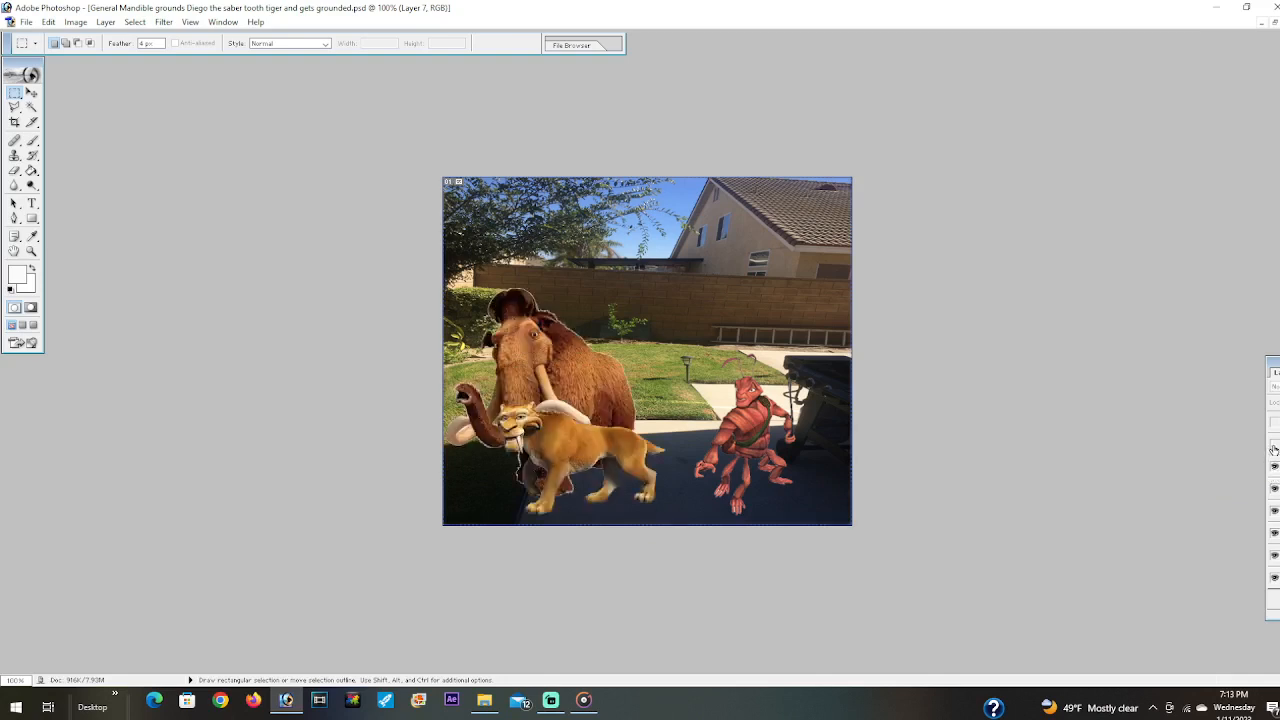
{"action": "mouse_move", "coordinate": [1274, 448]}
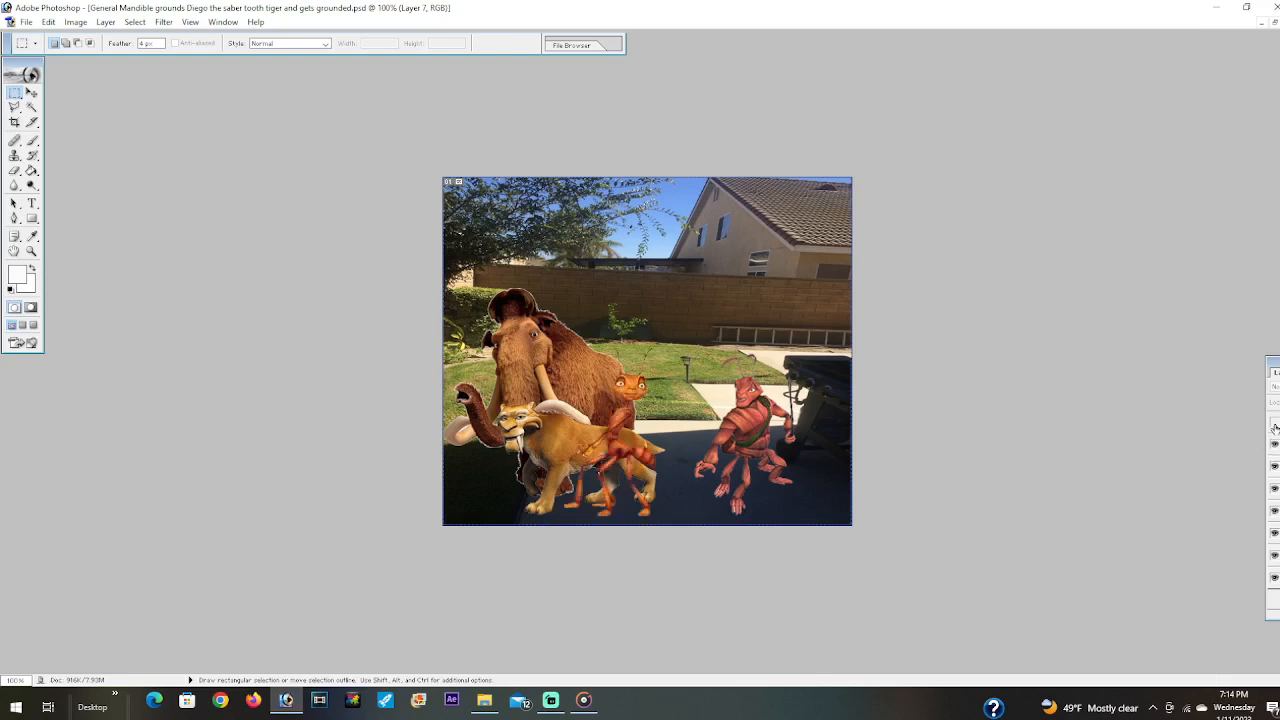
{"action": "mouse_move", "coordinate": [1272, 428]}
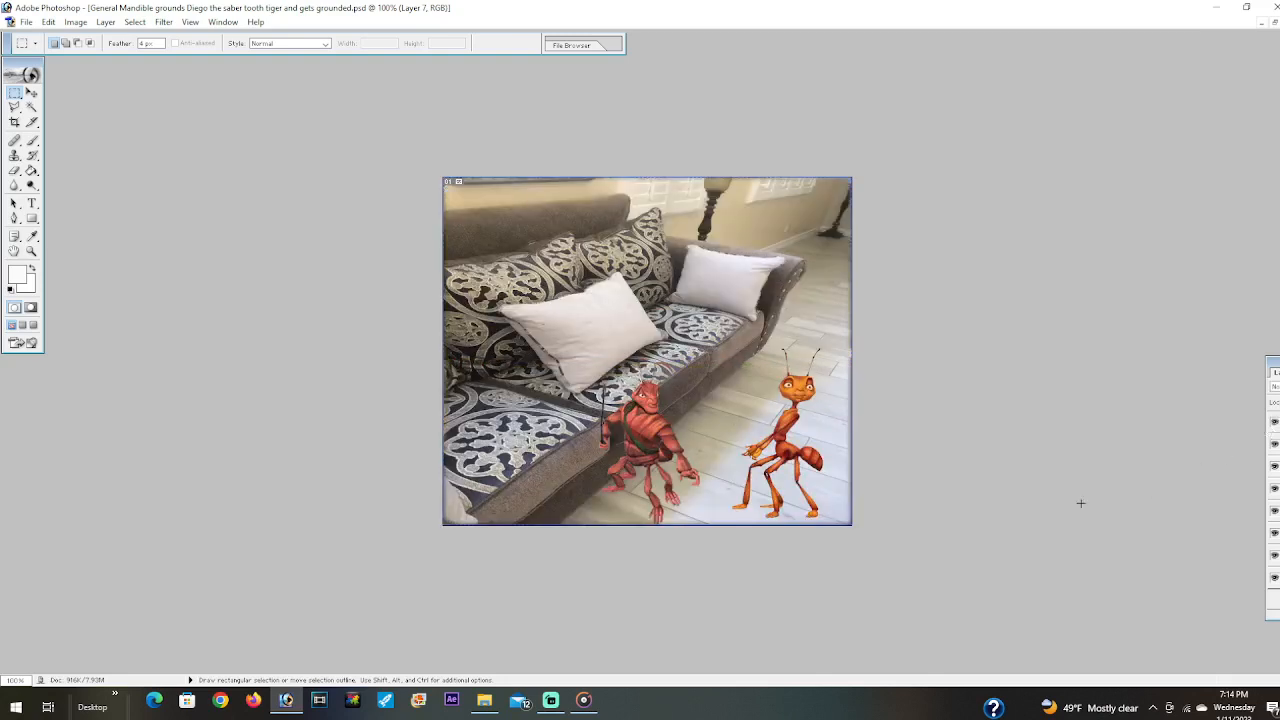
{"action": "mouse_move", "coordinate": [828, 582]}
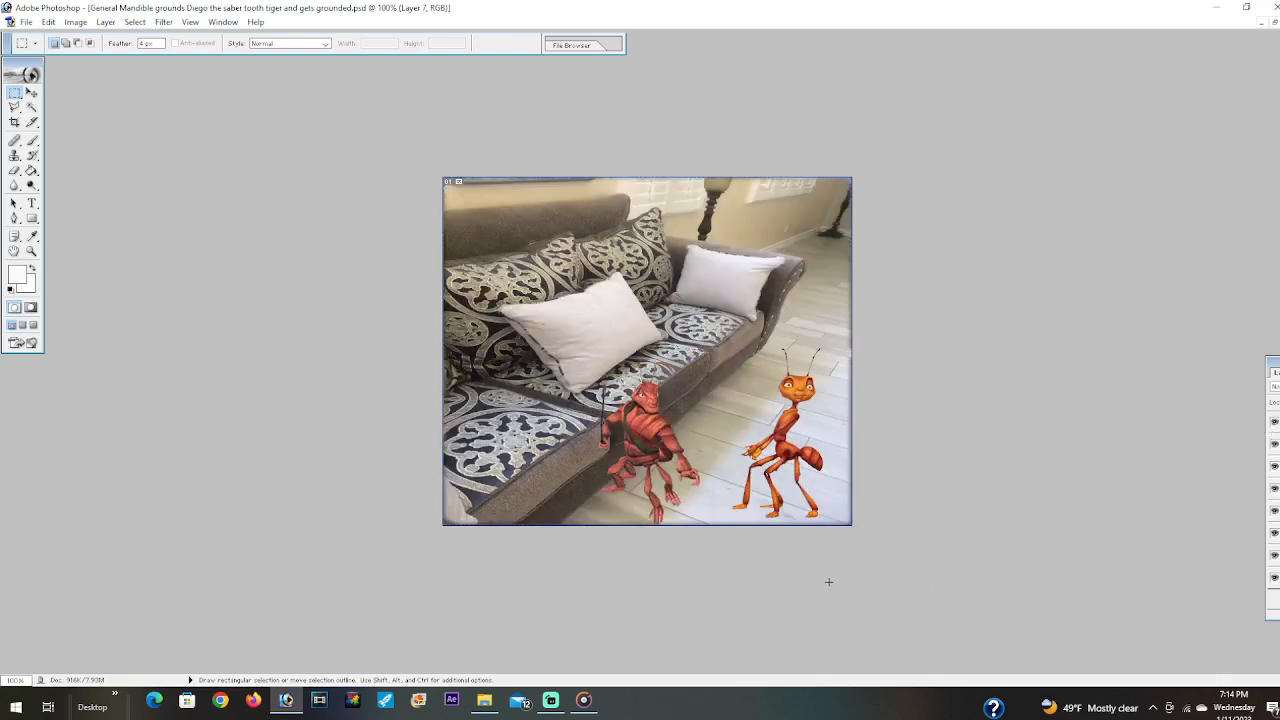